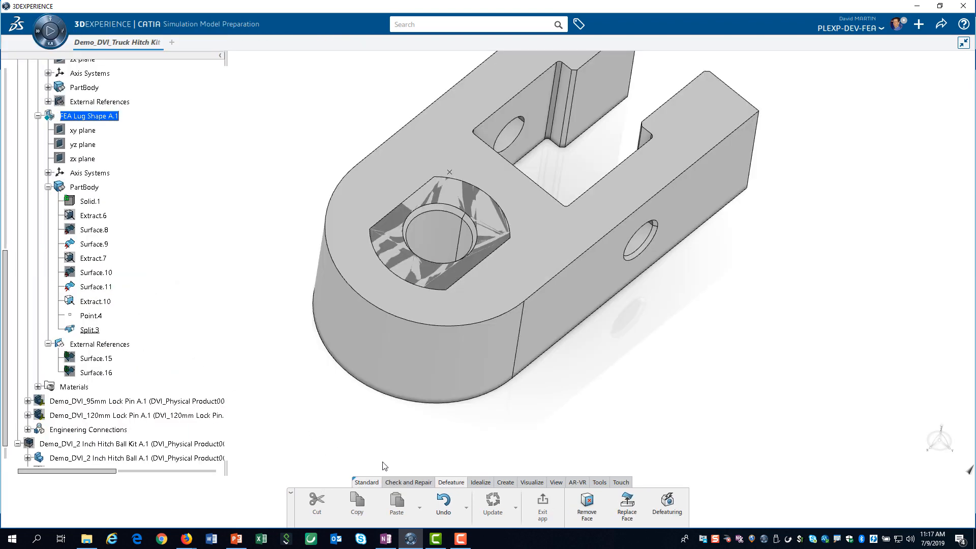
- Define a Sew Surface with Split.3 as object to sew and Simplify geometry turned off
click(480, 482)
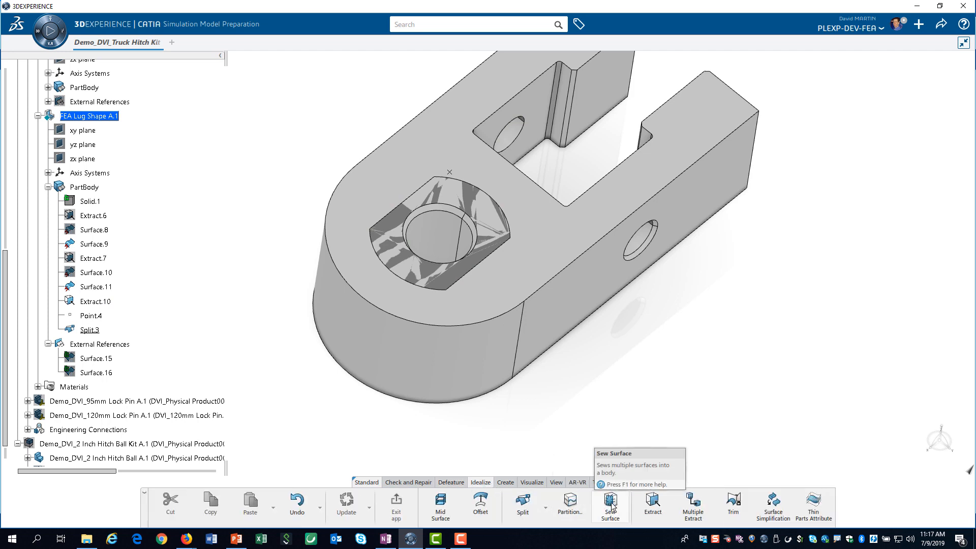
click(610, 504)
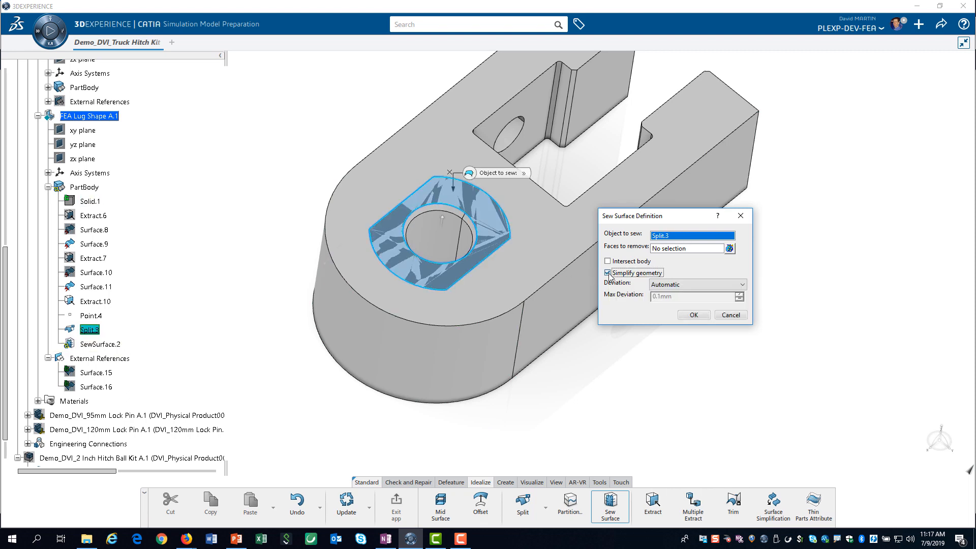
click(609, 273)
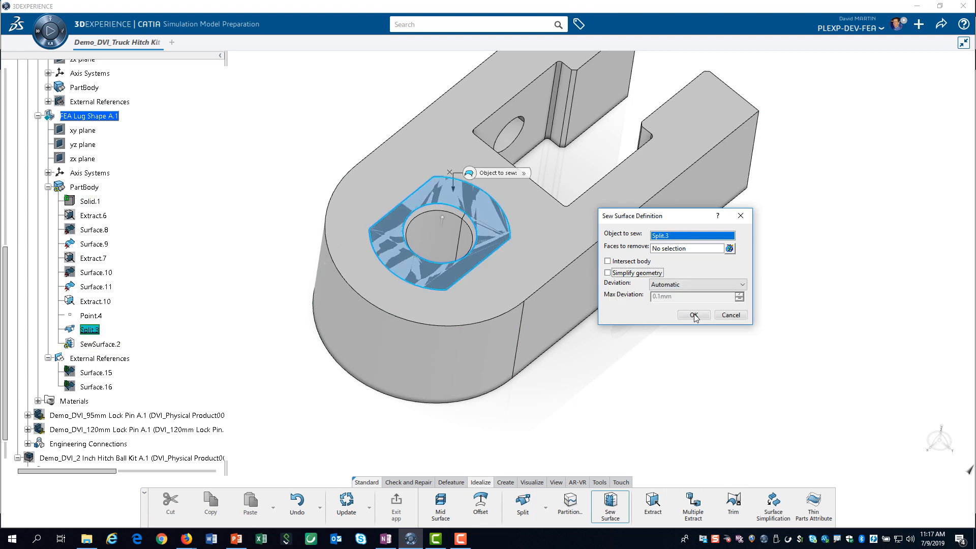
- Confirm the sew, clear the orientation Update Error, and create SewSurface.2 on the lug
click(693, 315)
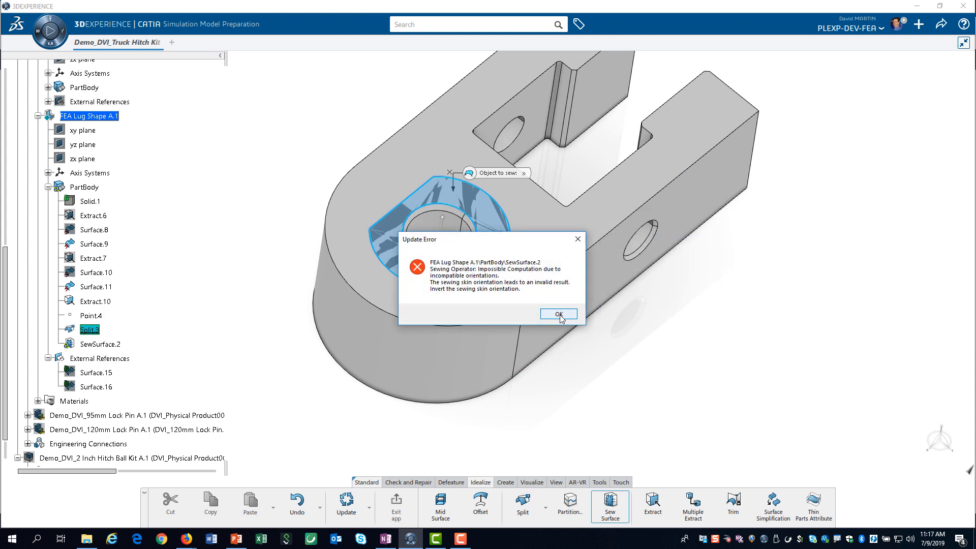
click(558, 315)
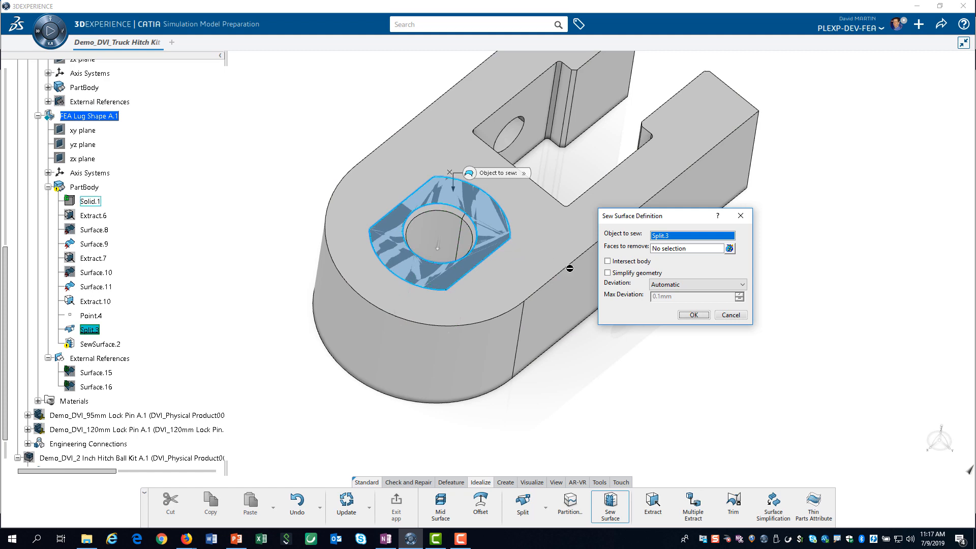
click(693, 314)
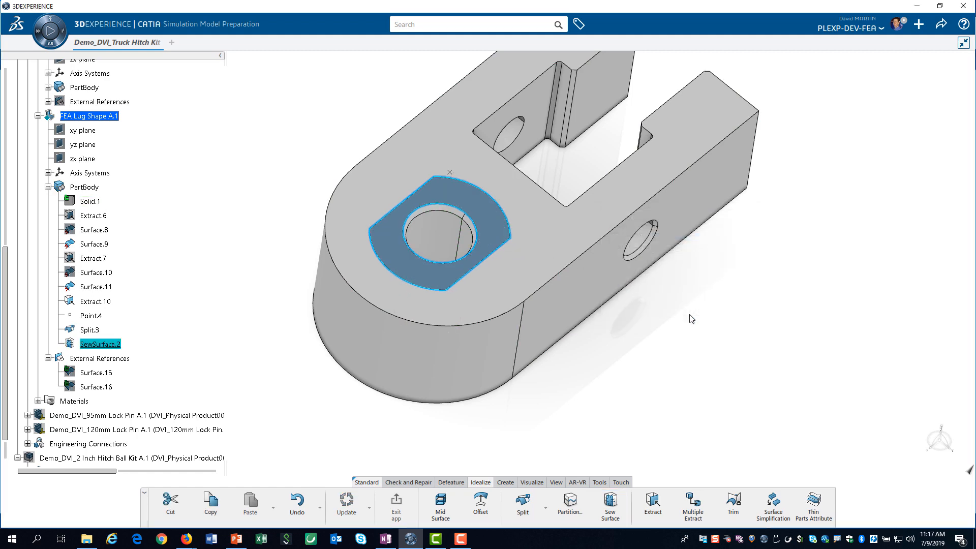
mouse_move(658, 331)
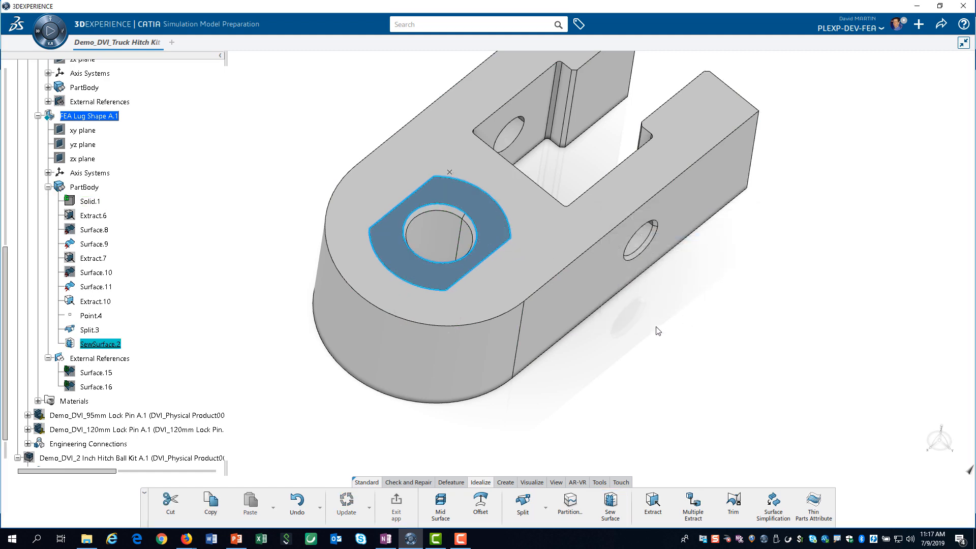